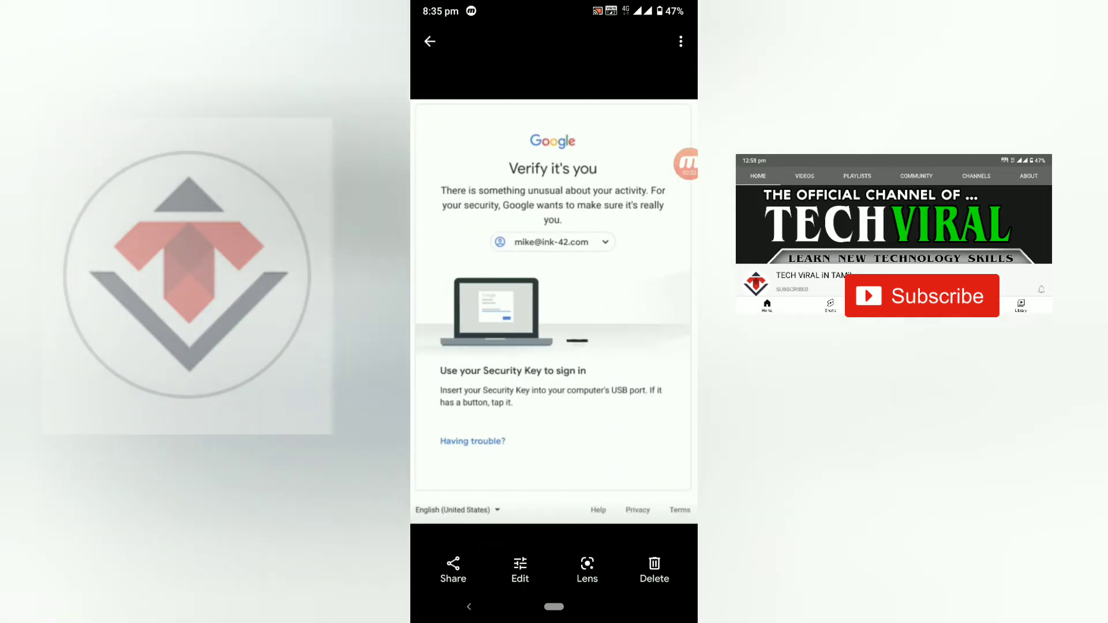
Leave the Google verification screenshot in Photos and bring up the installed apps list.
click(587, 570)
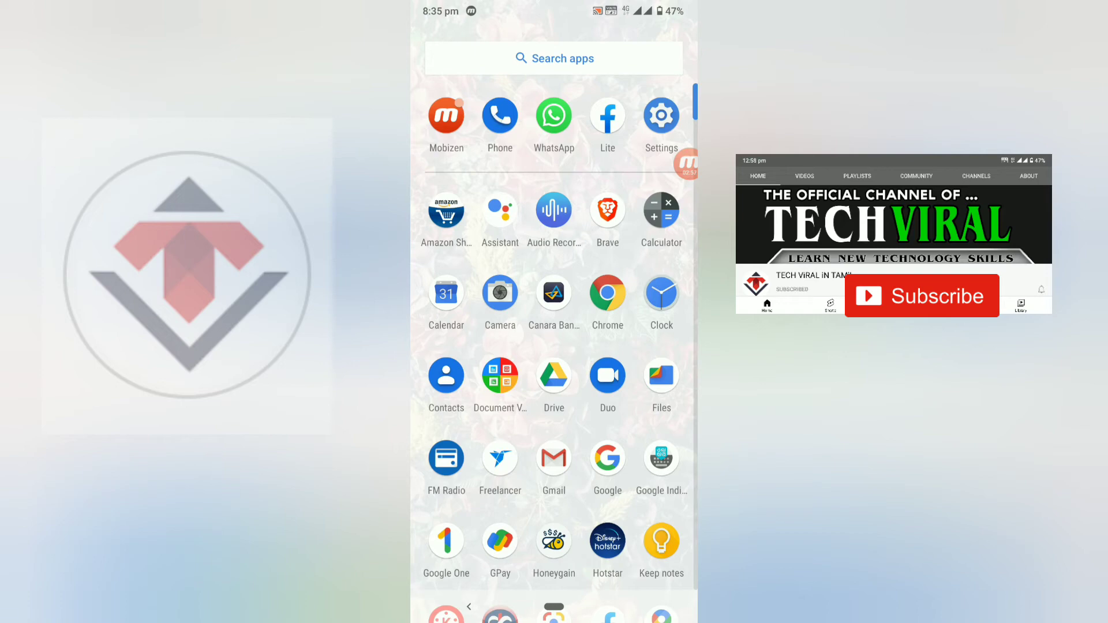
From Settings, reach the Google (Services & preferences) page for the signed-in account.
click(660, 116)
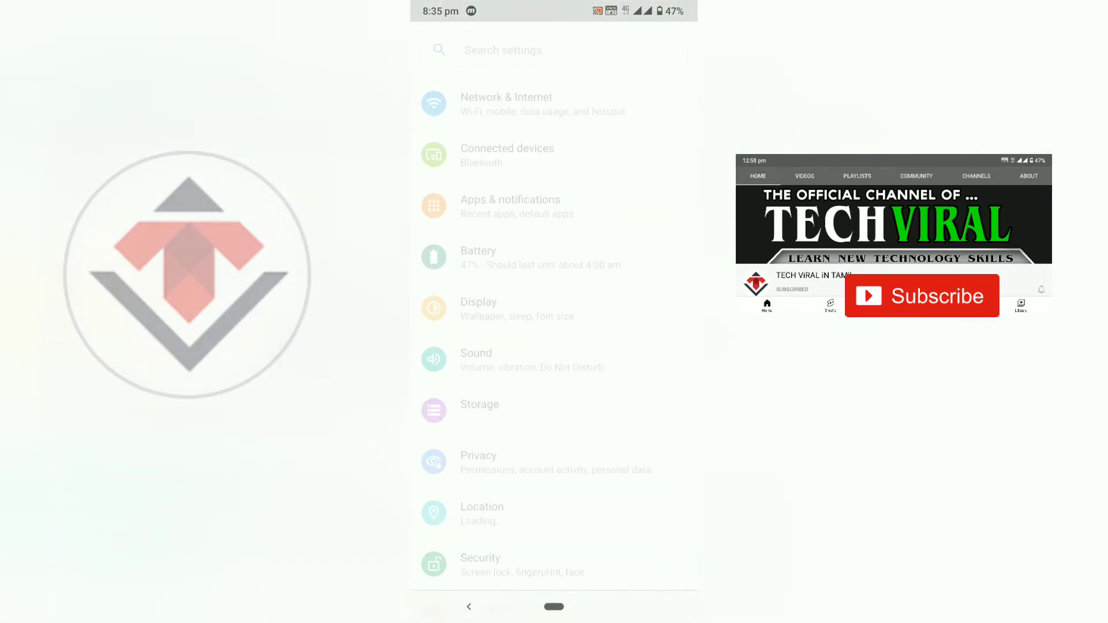
scroll(down, 3)
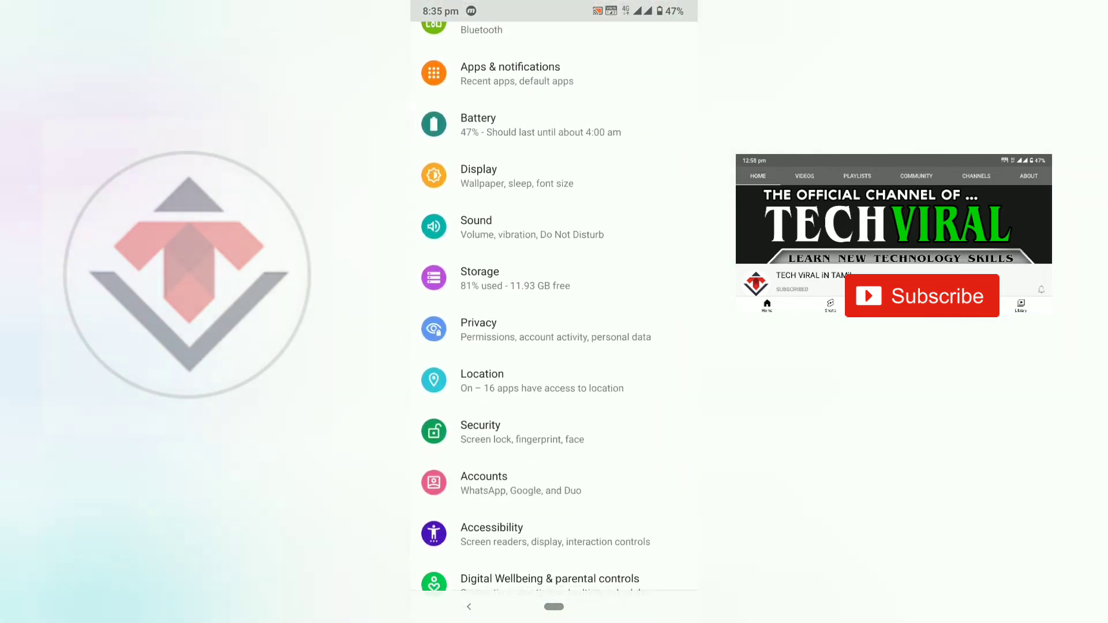
scroll(down, 3)
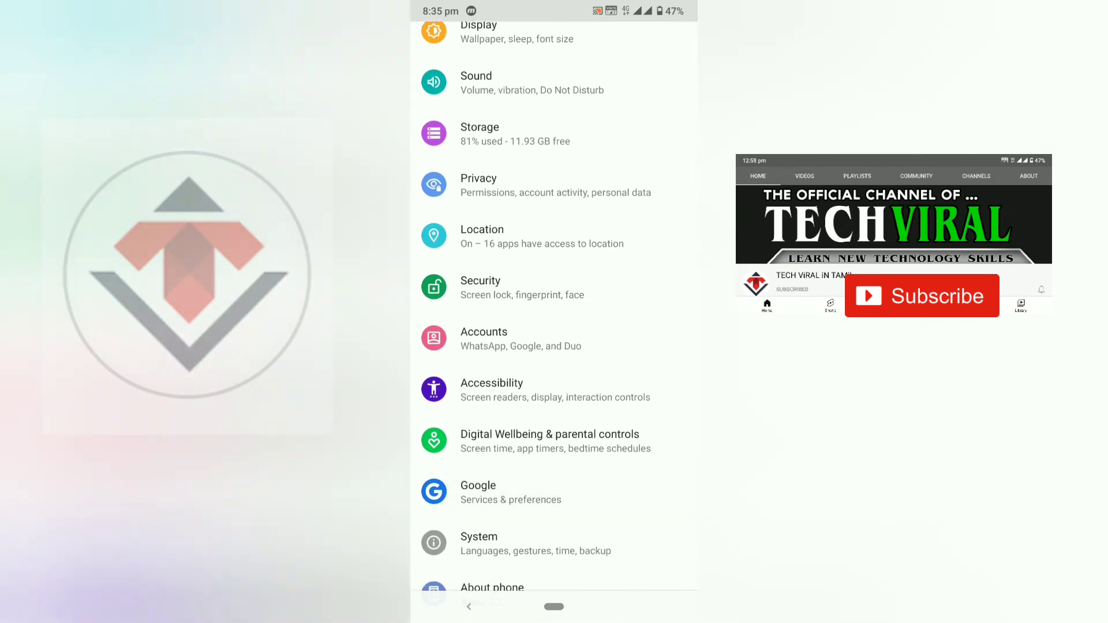
click(478, 486)
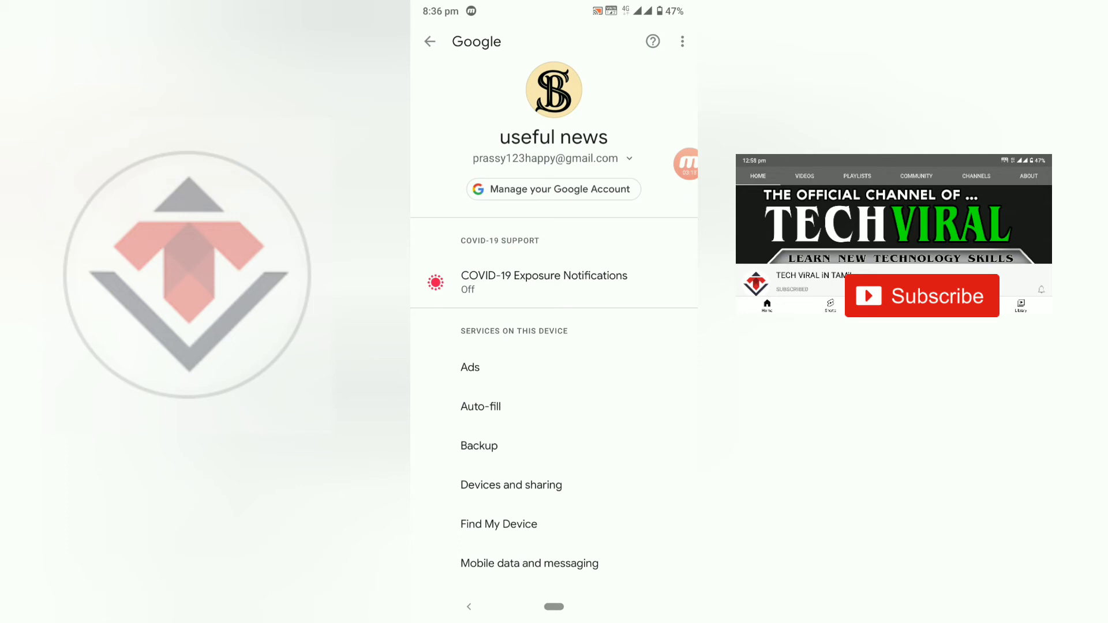
Manage the Google Account and view its Security section down to Signing in to Google, 2-Step Verification off.
click(553, 188)
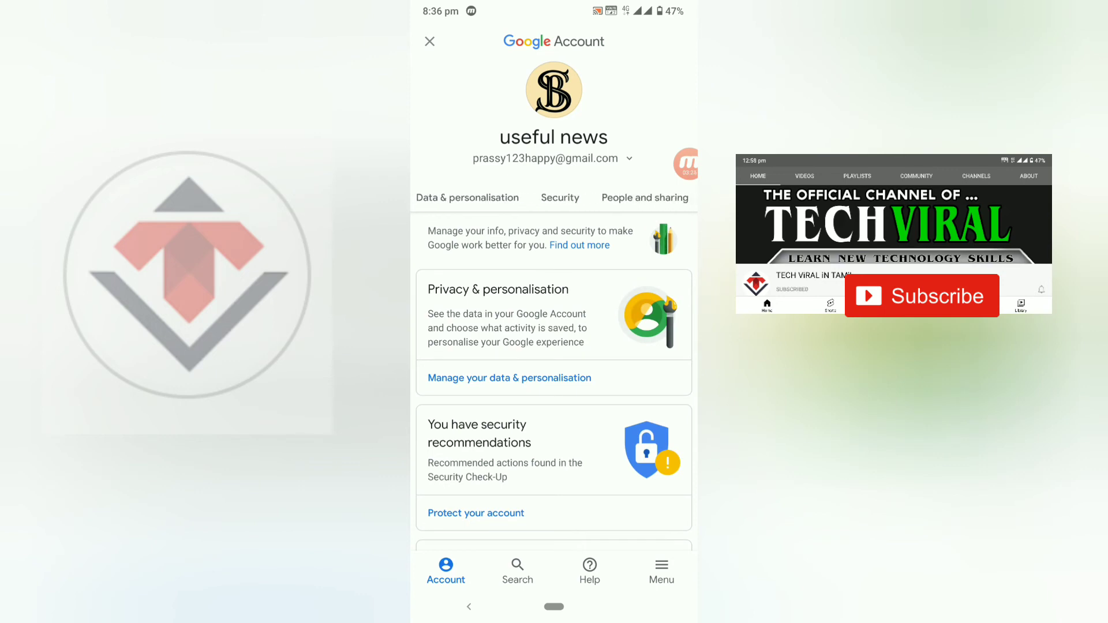
click(559, 197)
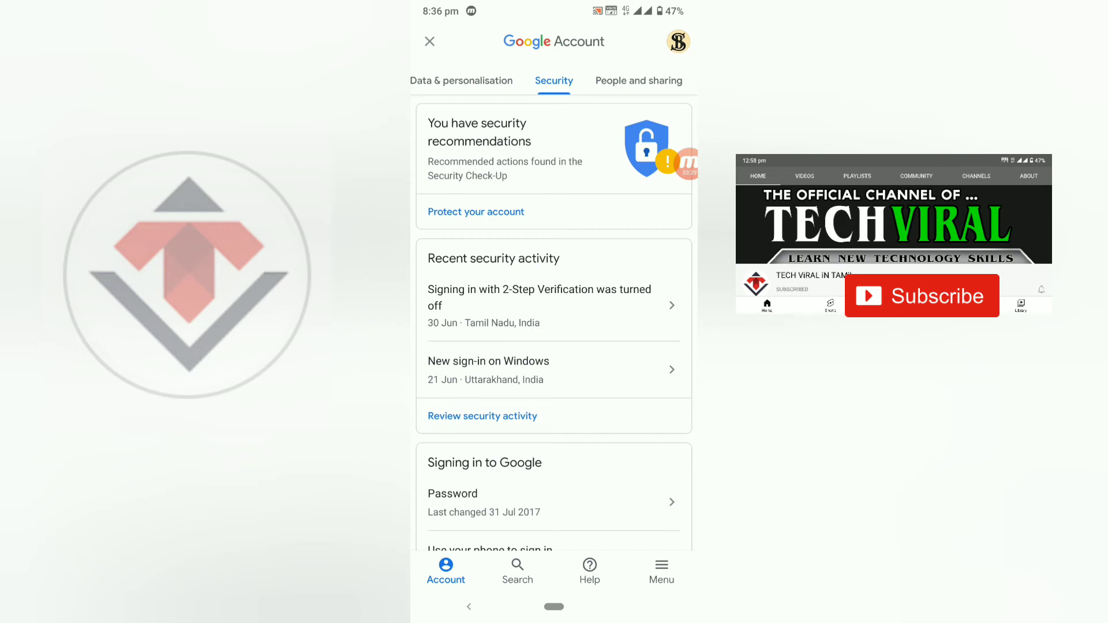
scroll(down, 3)
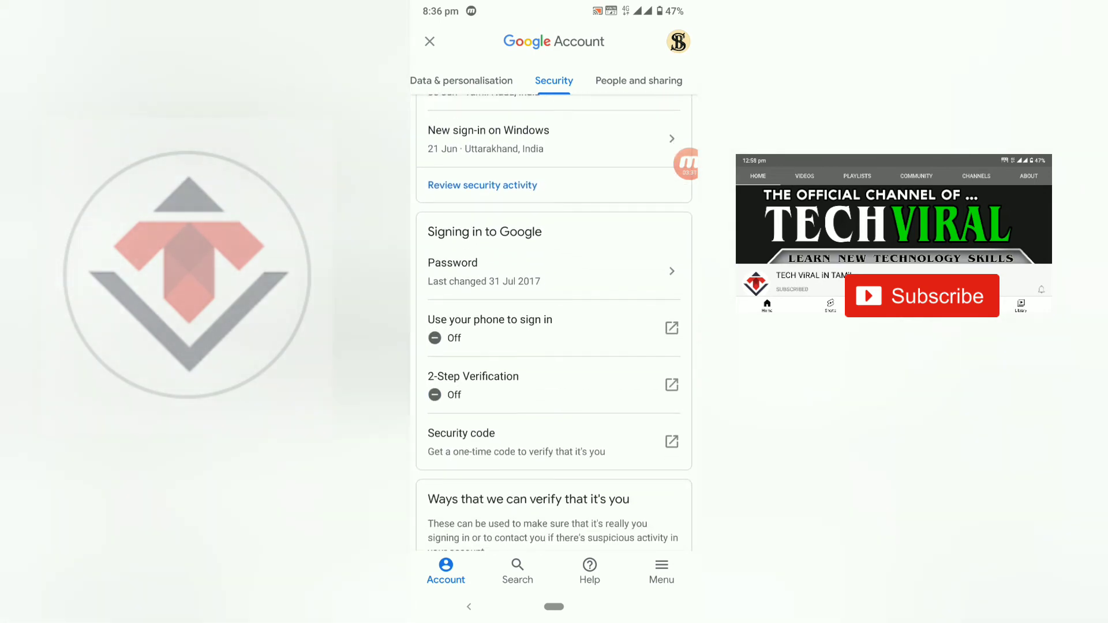